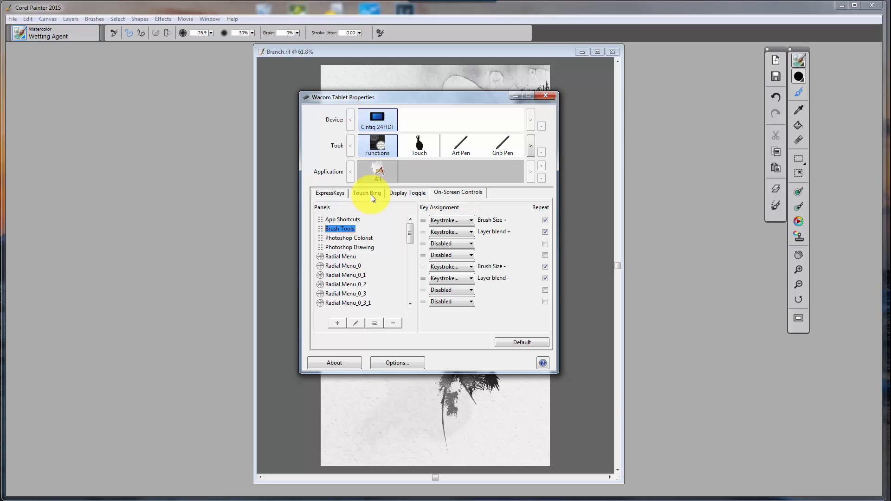
mouse_move(548, 222)
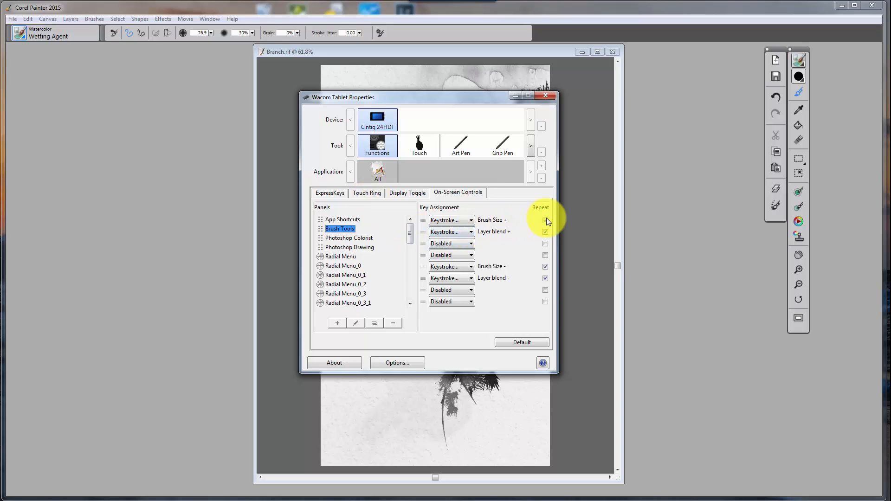
Select Radial Menu_0 in the Panels list and bring up its Edit Panel dialog.
left_click(344, 265)
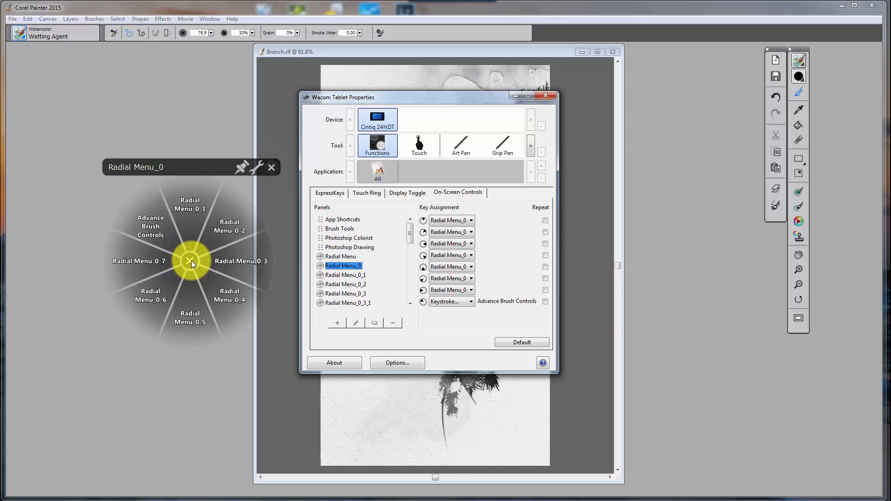
left_click(355, 323)
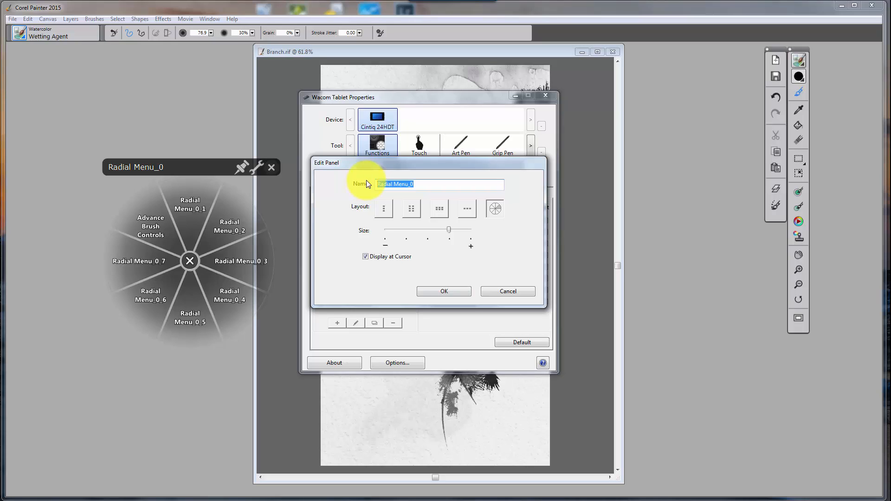
Replace the panel name Radial Menu_0 with My Menu and scroll the Panels list.
left_click(444, 291)
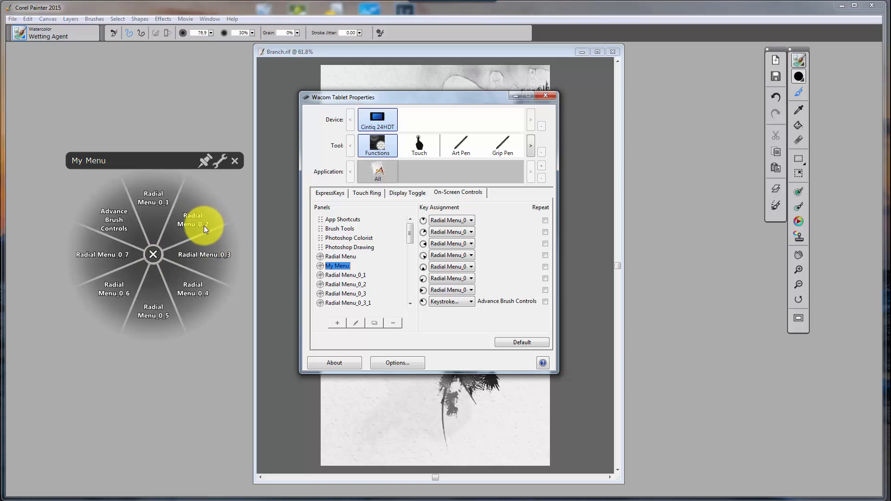
mouse_move(195, 270)
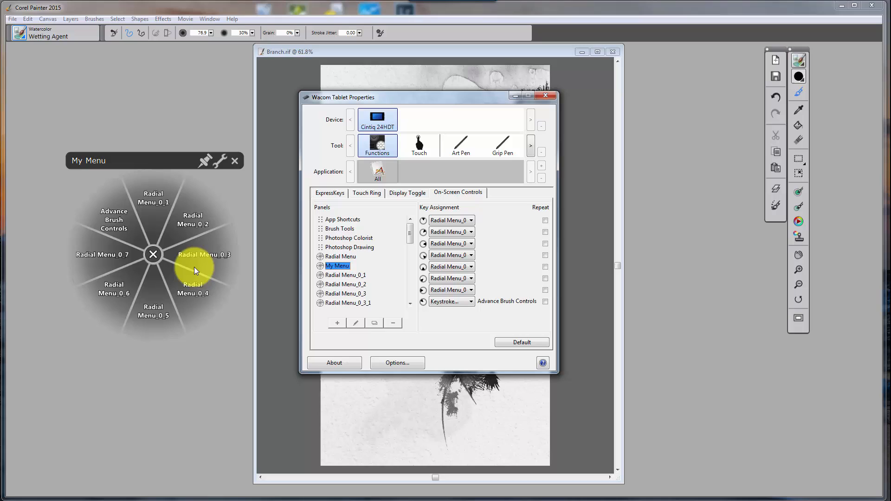
scroll("down", 3)
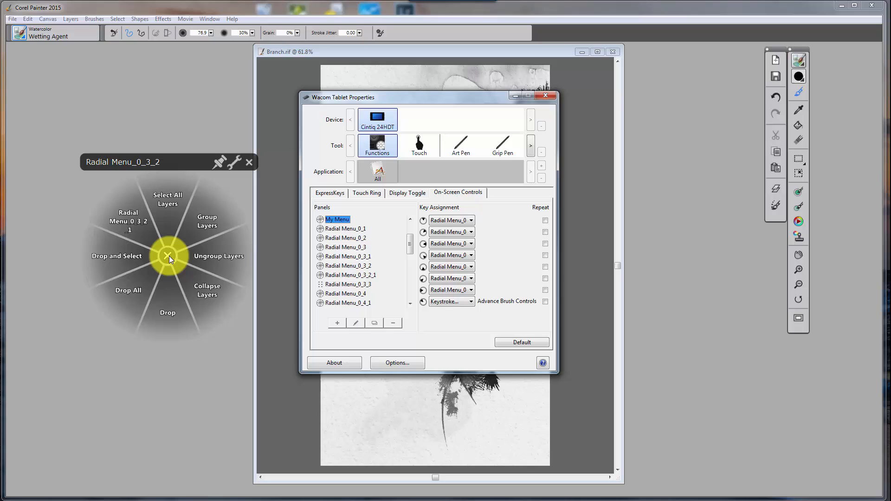
Show the Radial Menu_0_3_2 panel with its layer grouping and dropping commands.
left_click(356, 323)
type("Layer Mask")
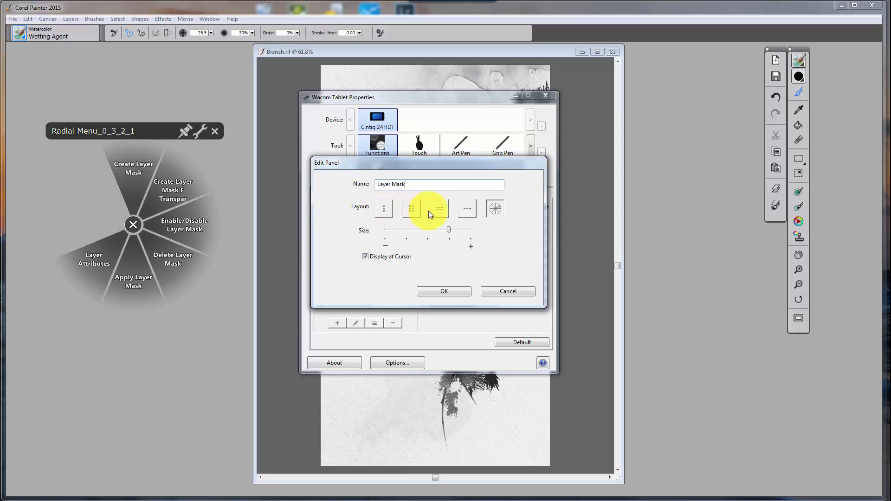
Give the Layer Mask panel a double-column layout in its Edit Panel settings.
left_click(411, 208)
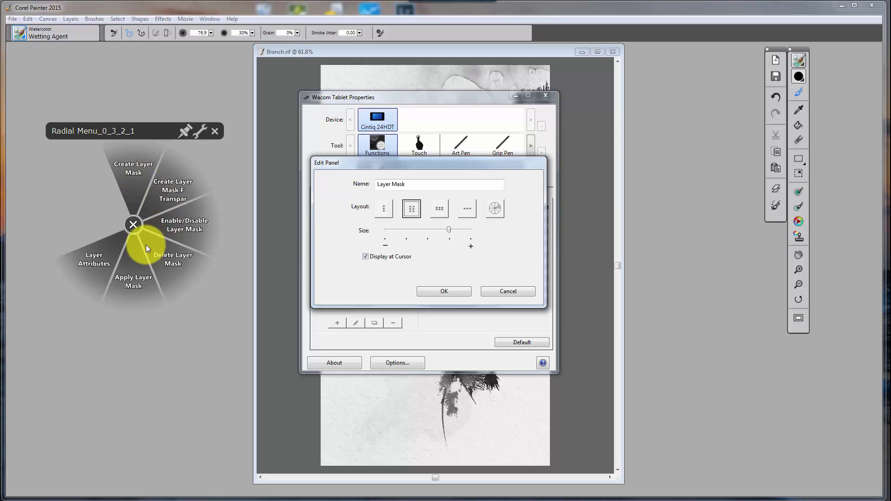
left_click(444, 291)
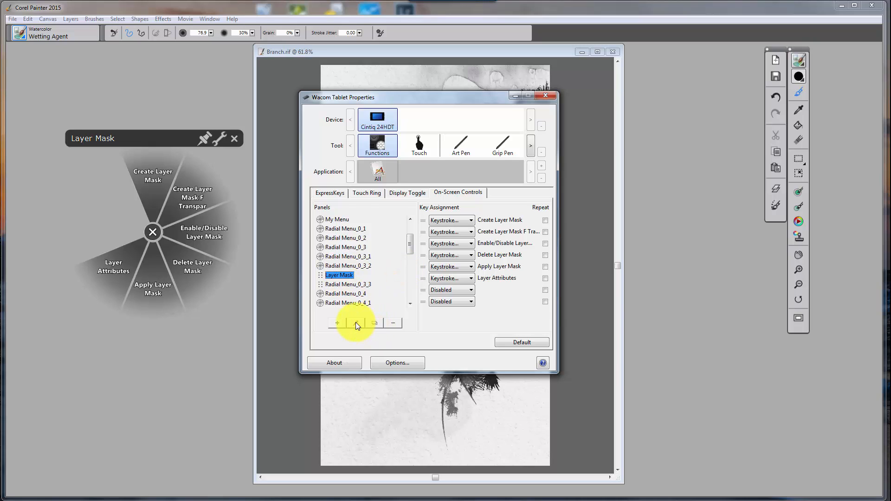
left_click(355, 323)
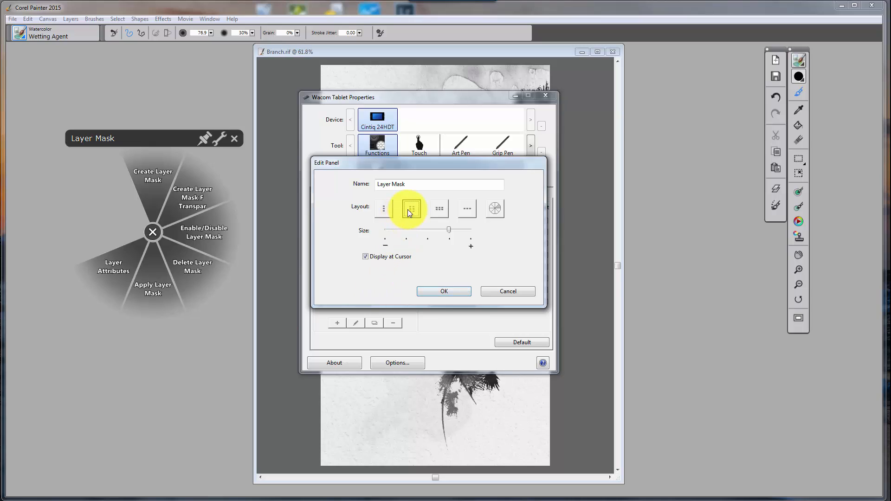
left_click(444, 291)
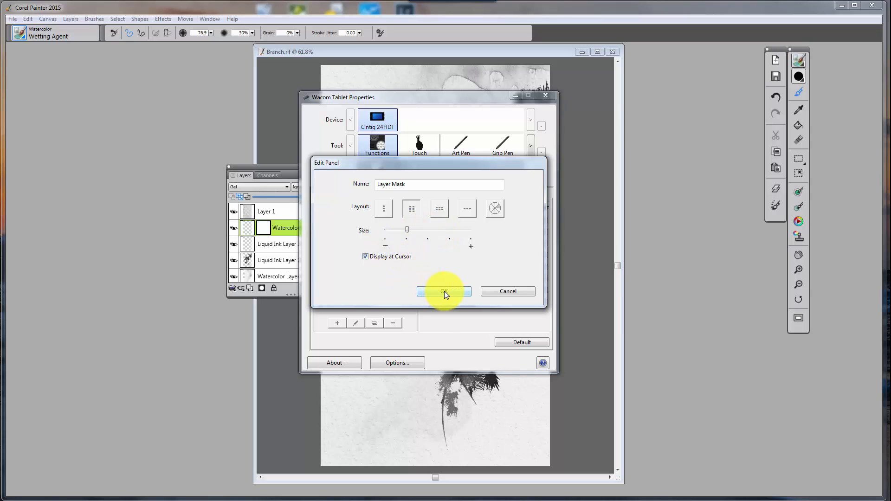
Accept the smaller two-column Layer Mask layout with OK.
left_click(444, 290)
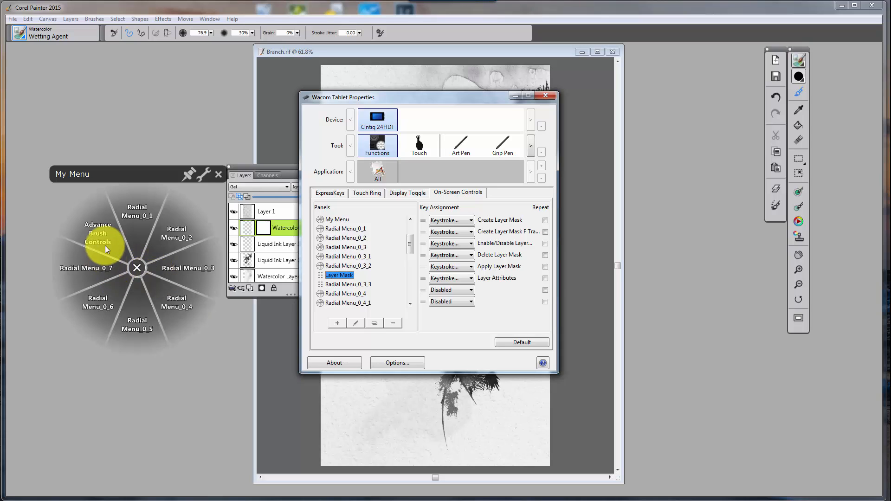
Trigger the Layer Mask control from My Menu to show the compact two-column palette.
left_click(105, 233)
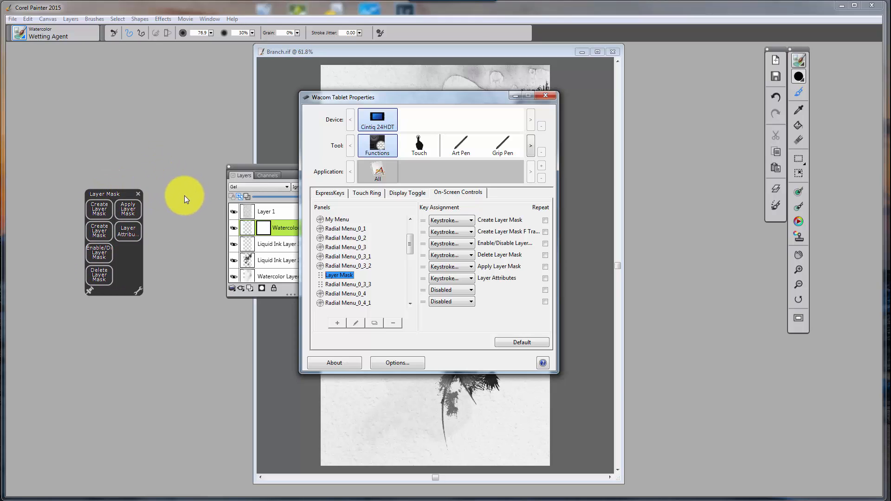
mouse_move(487, 124)
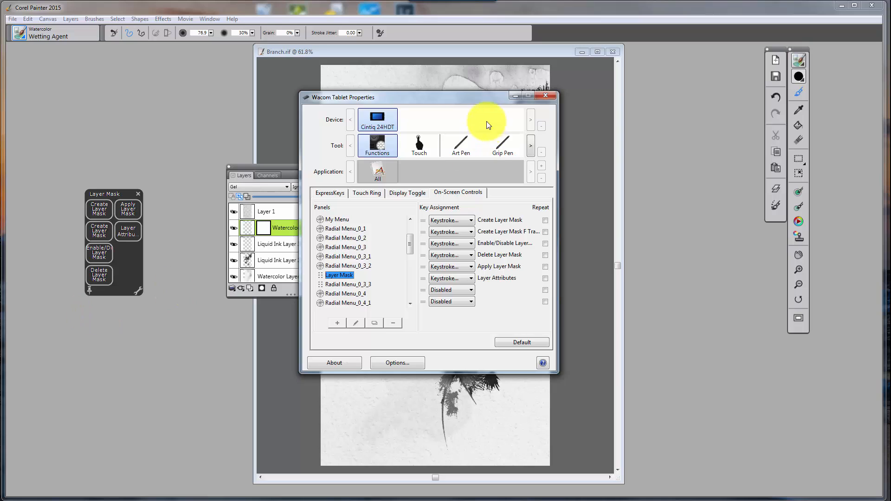
Close Wacom Tablet Properties, leaving the Layer Mask palette pinned over Painter.
left_click(544, 95)
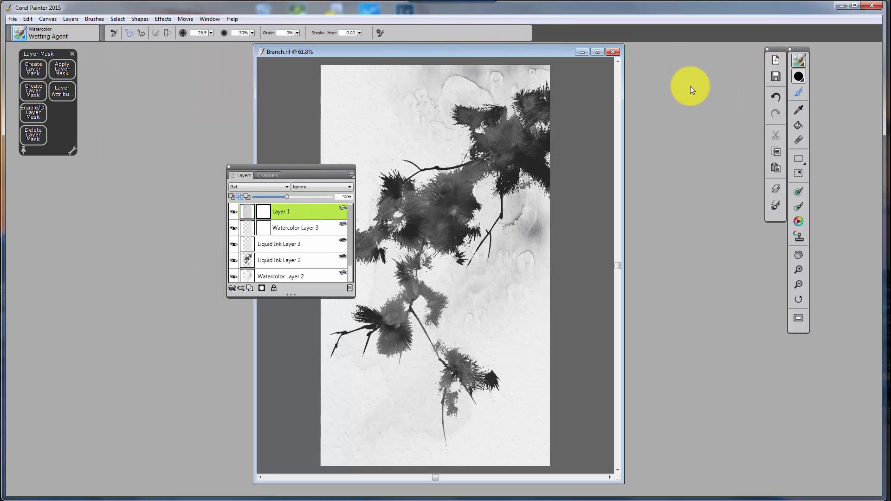
Show Painter's Libraries panel listing Cool Spring, Mixed Media and Watercolor Brushes.
left_click(167, 177)
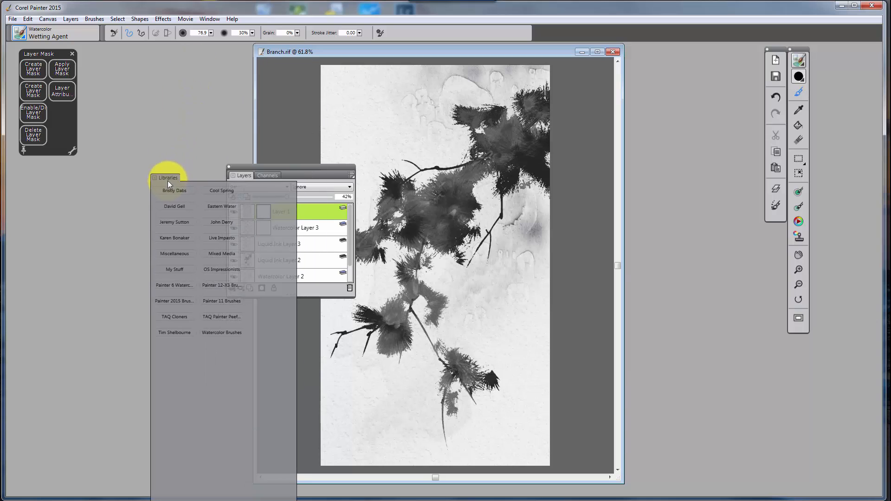